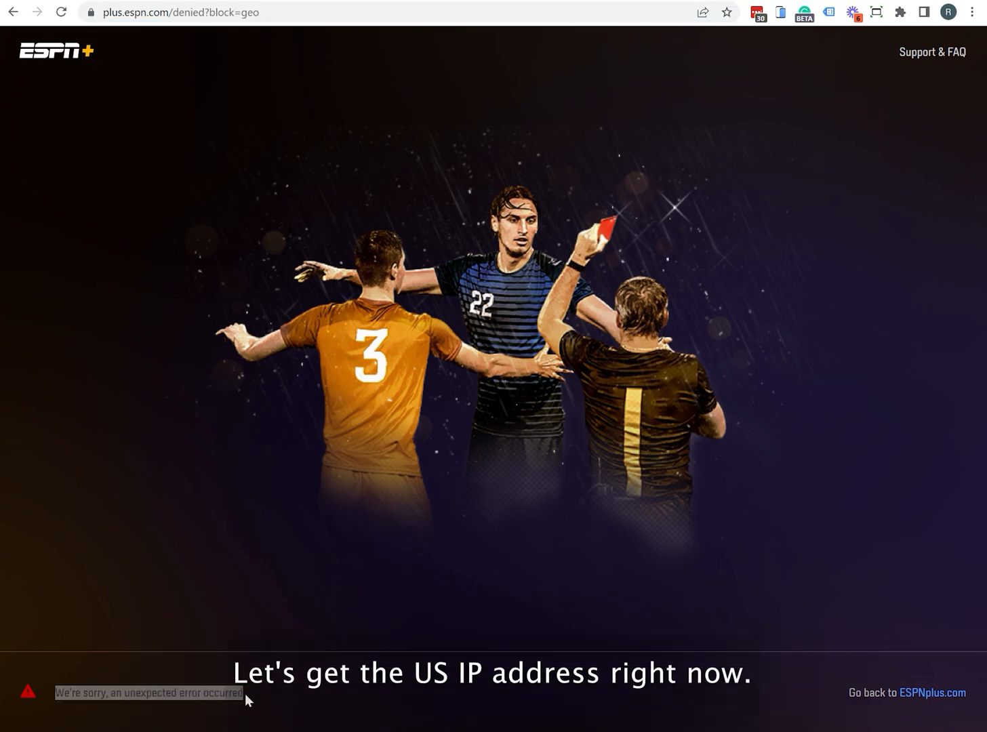
Go to get.usa-ip-address.com and start the free trial of the Monthly plan
text(get.usa-ip-address.com)
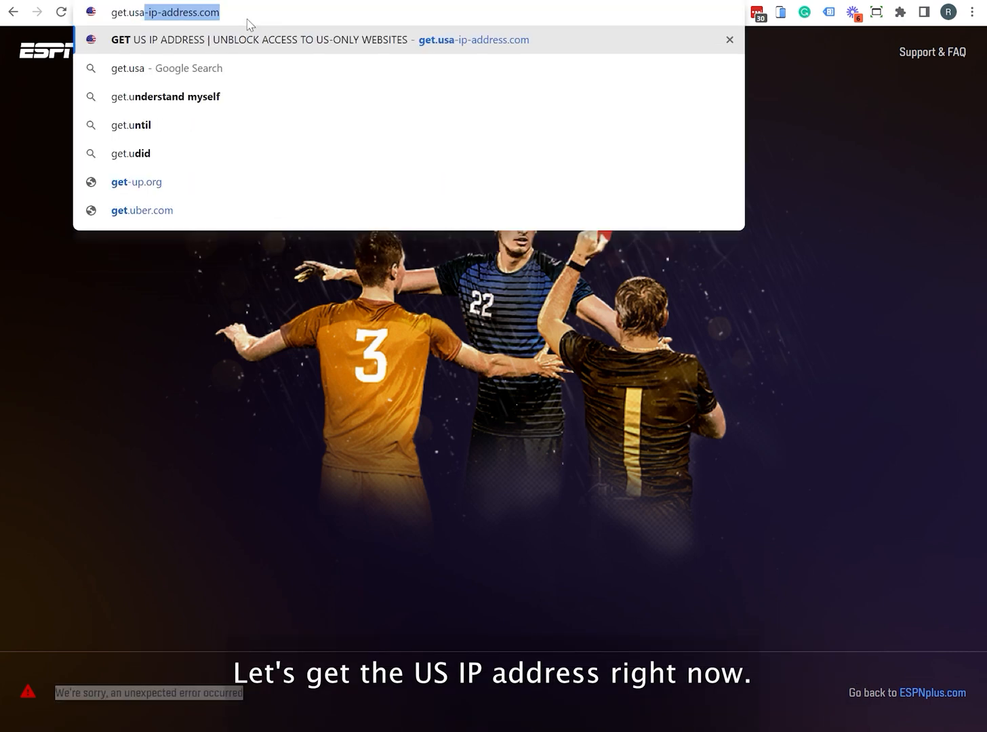
text(get.usa-ip-address.com)
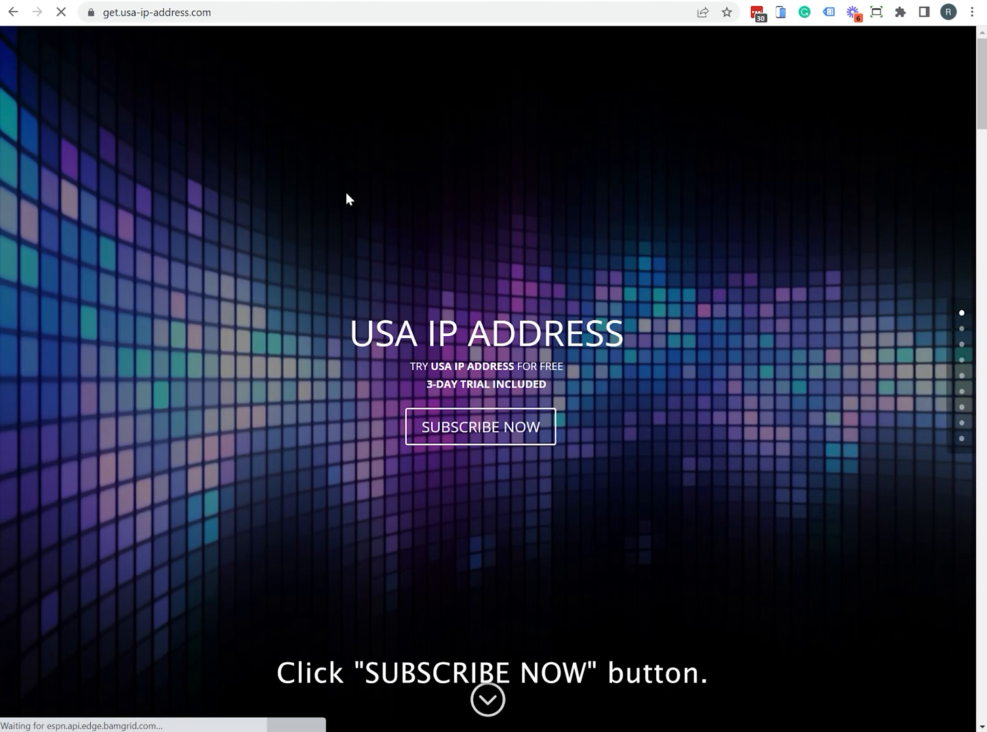
click(480, 426)
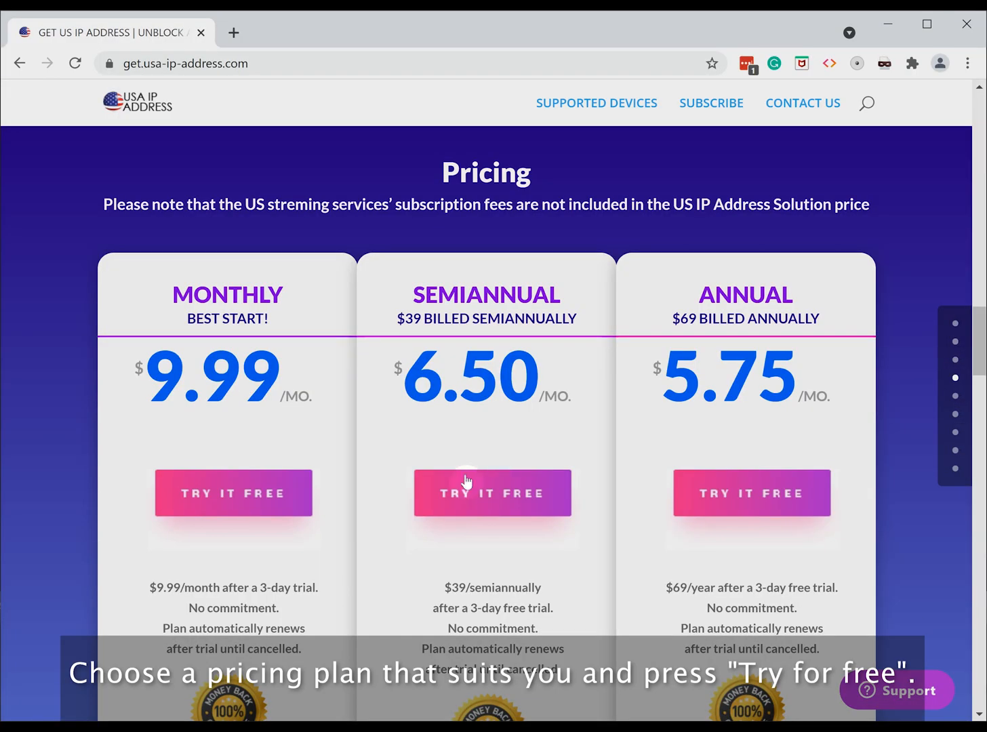
click(233, 493)
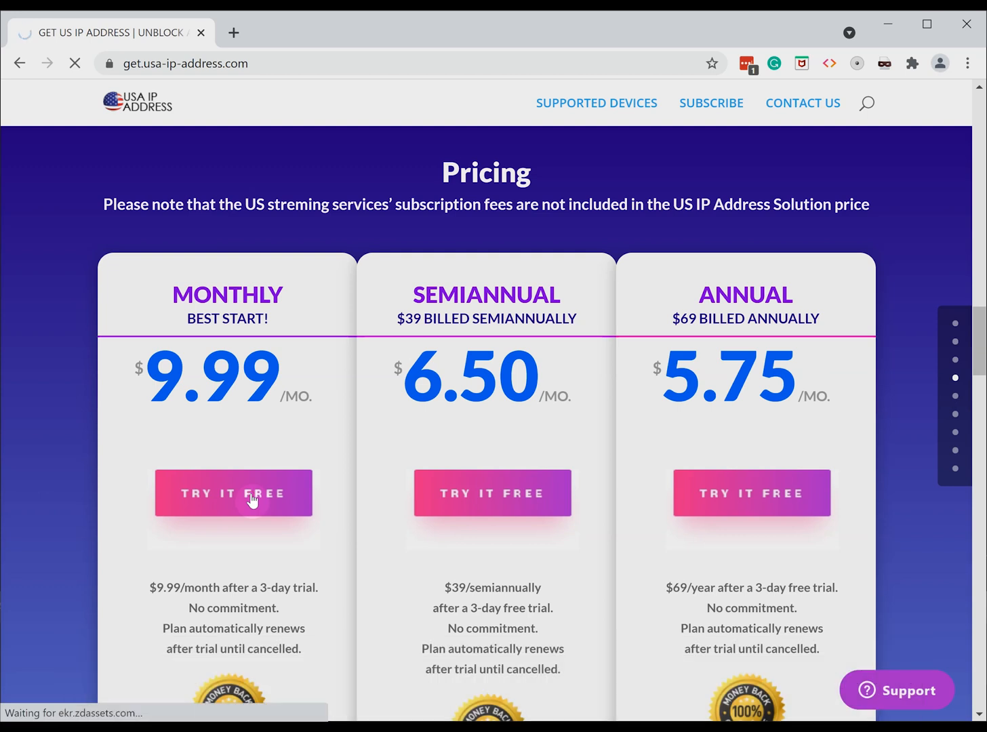
click(234, 494)
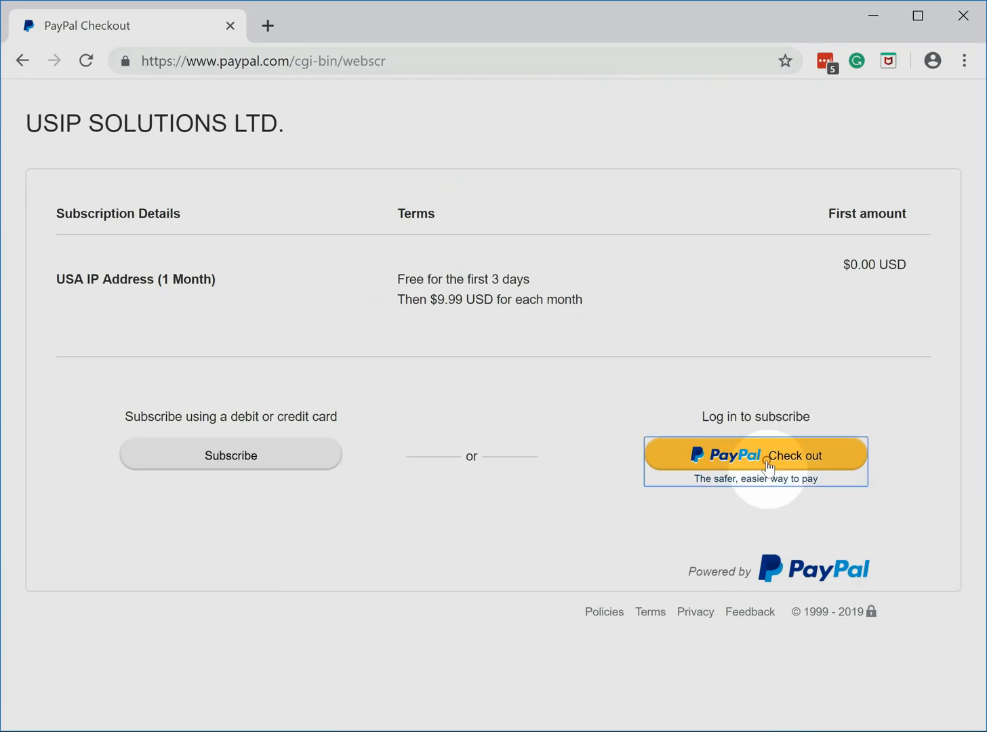
Check out the subscription with a PayPal account
click(275, 26)
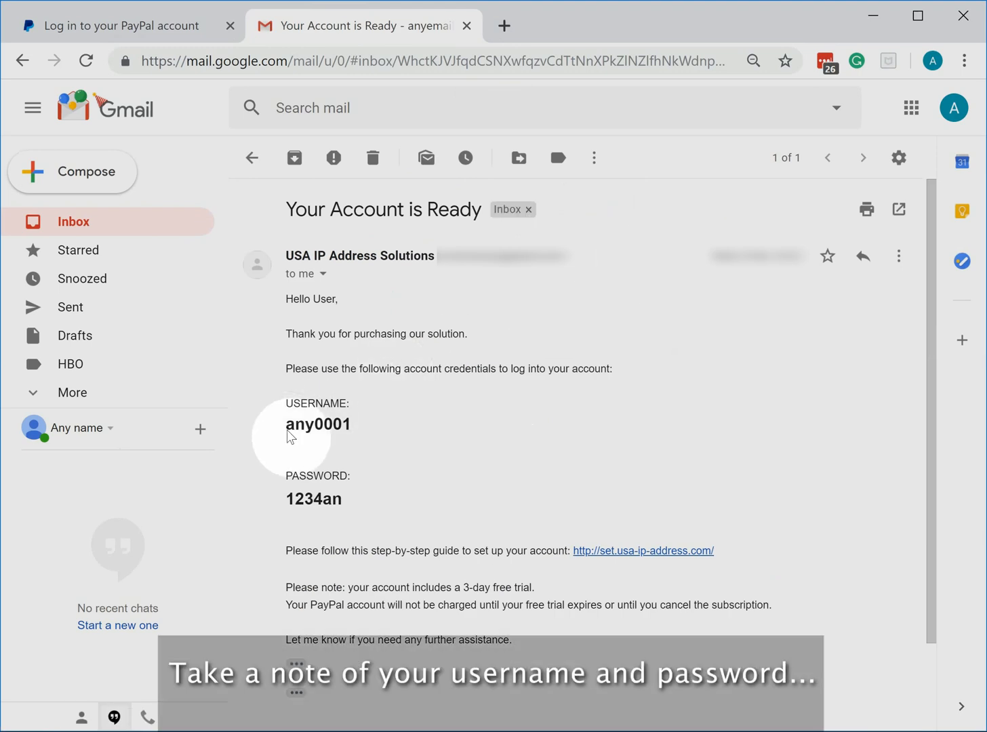
double_click(317, 423)
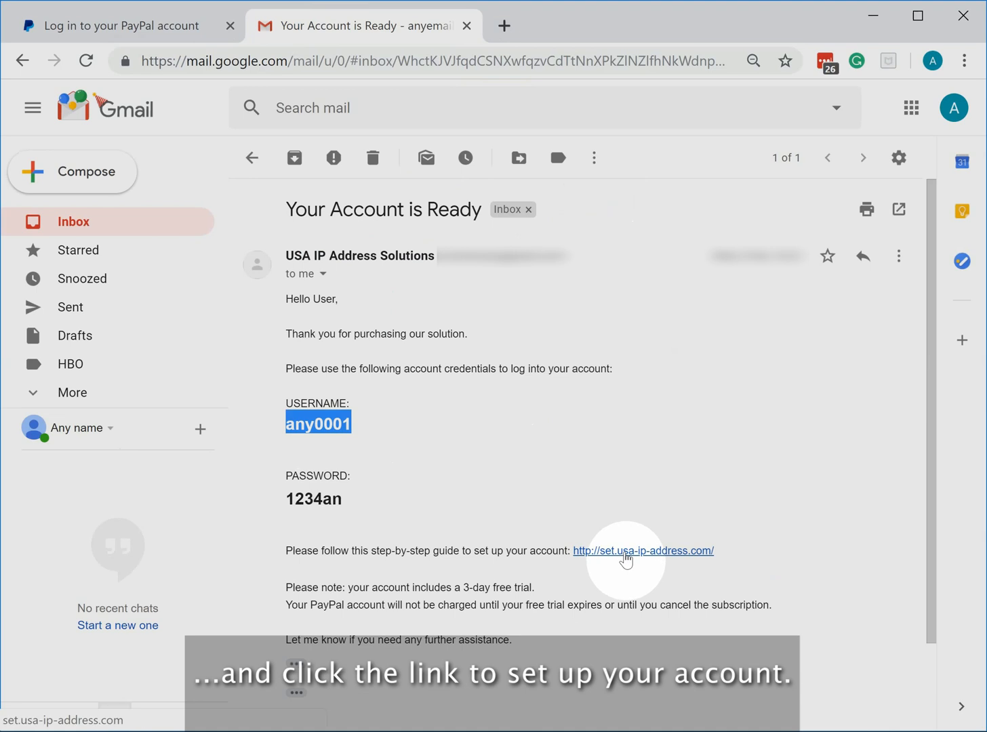
click(642, 551)
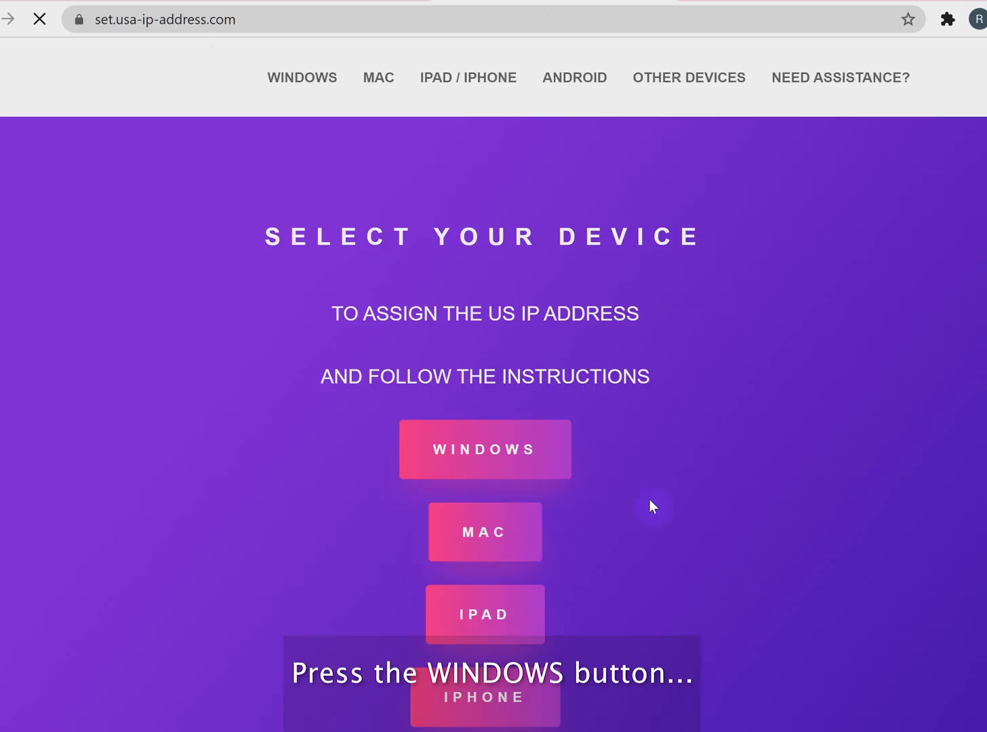
Choose Windows as the device and start Step 1 of the installation
click(484, 449)
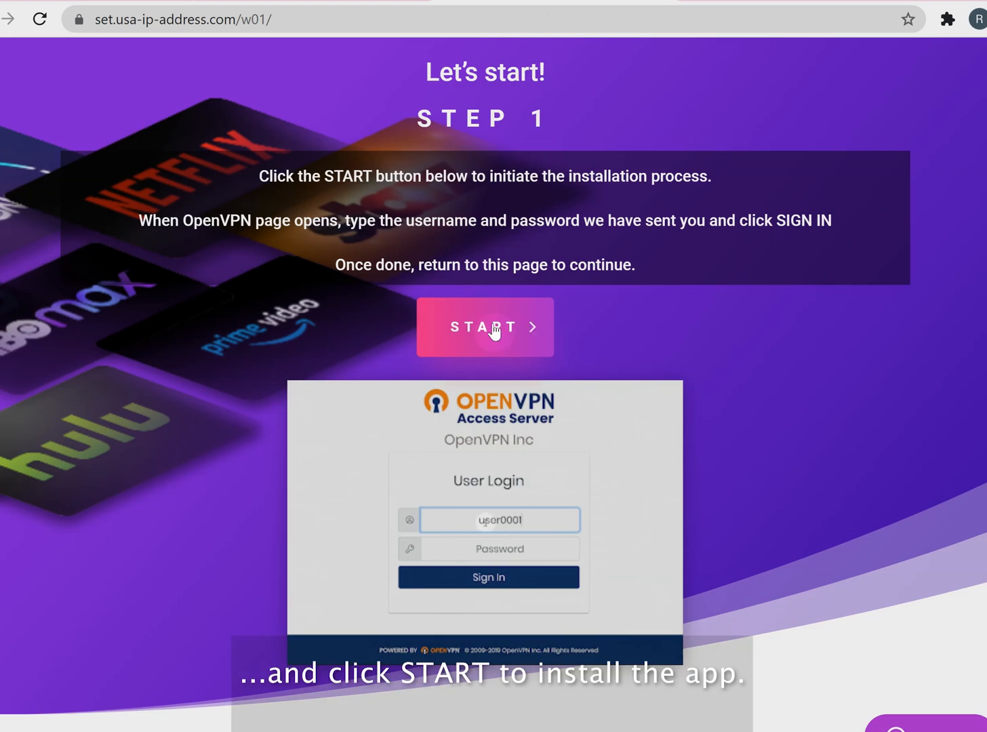
click(486, 328)
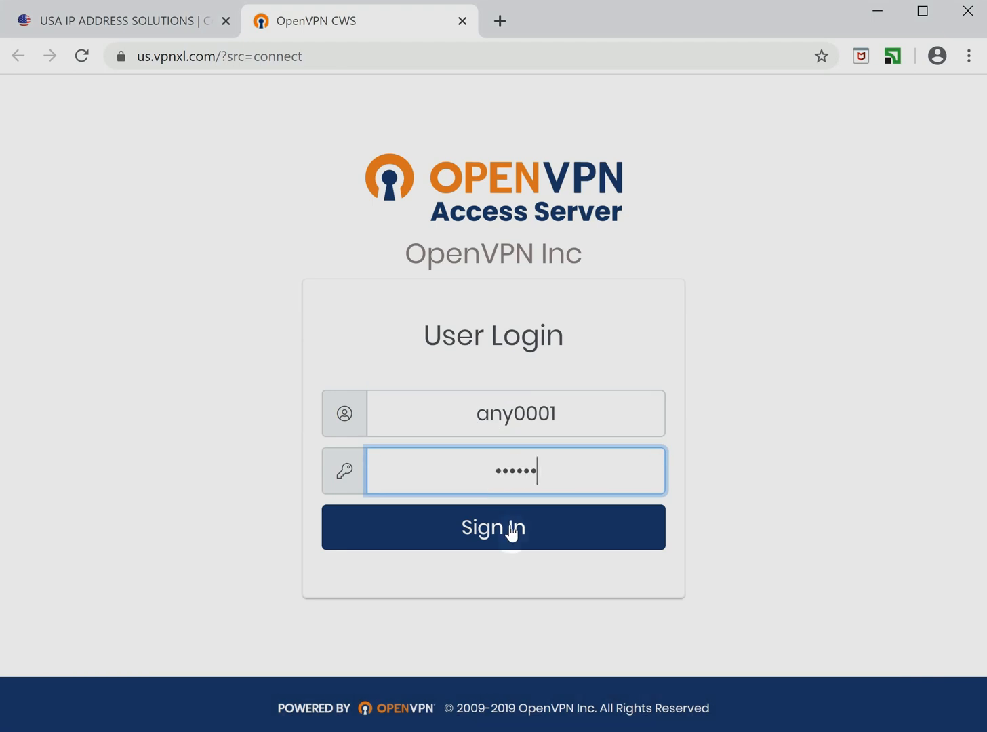
Sign in to OpenVPN Access Server, download the Windows .msi installer and launch it
click(493, 527)
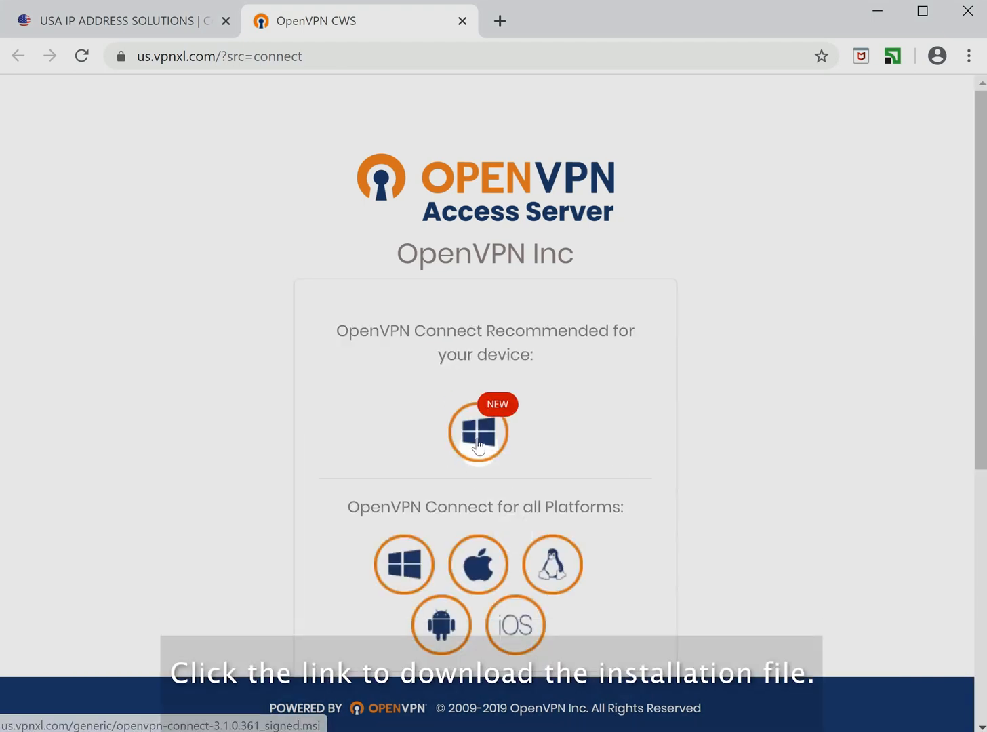
click(477, 431)
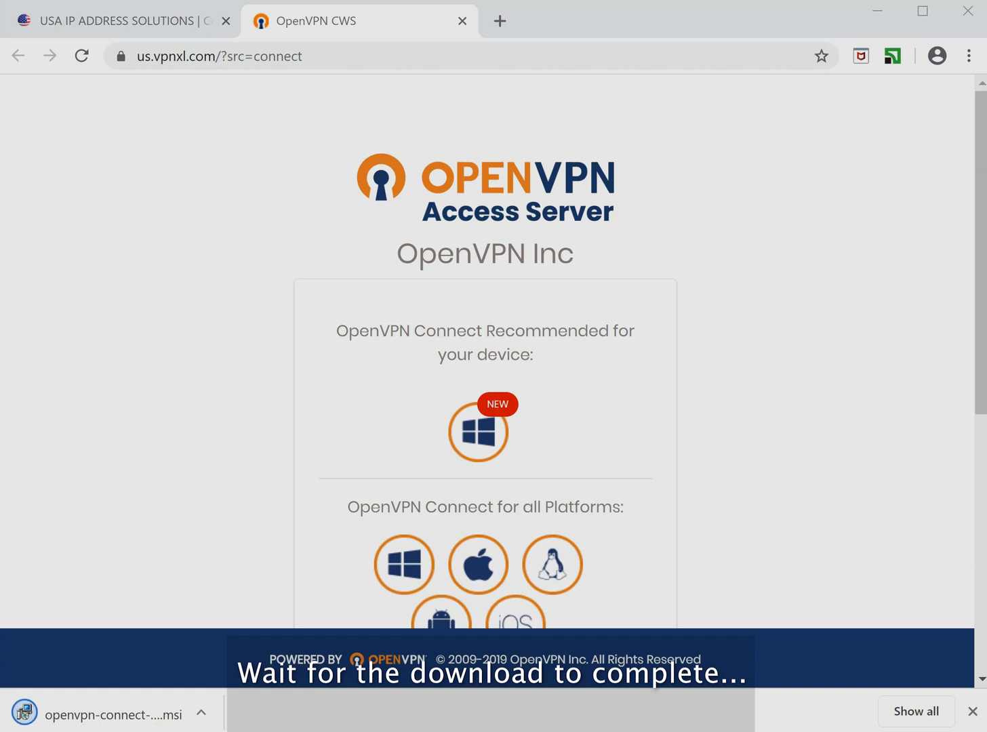
click(106, 715)
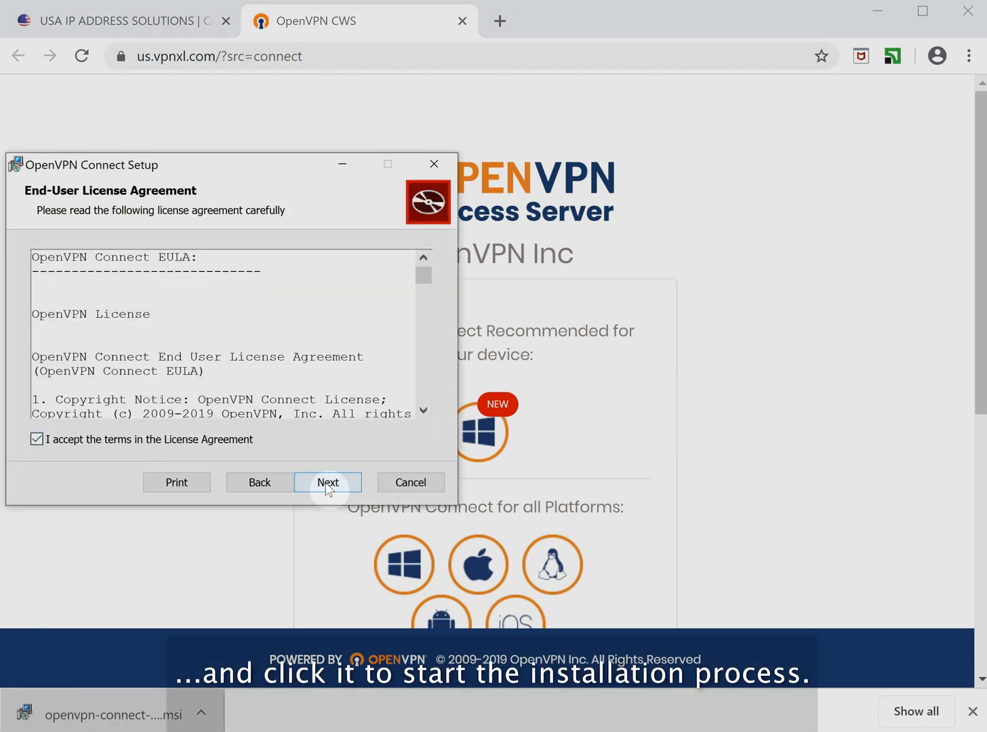
Accept the license terms and finish the OpenVPN Connect setup wizard
click(328, 483)
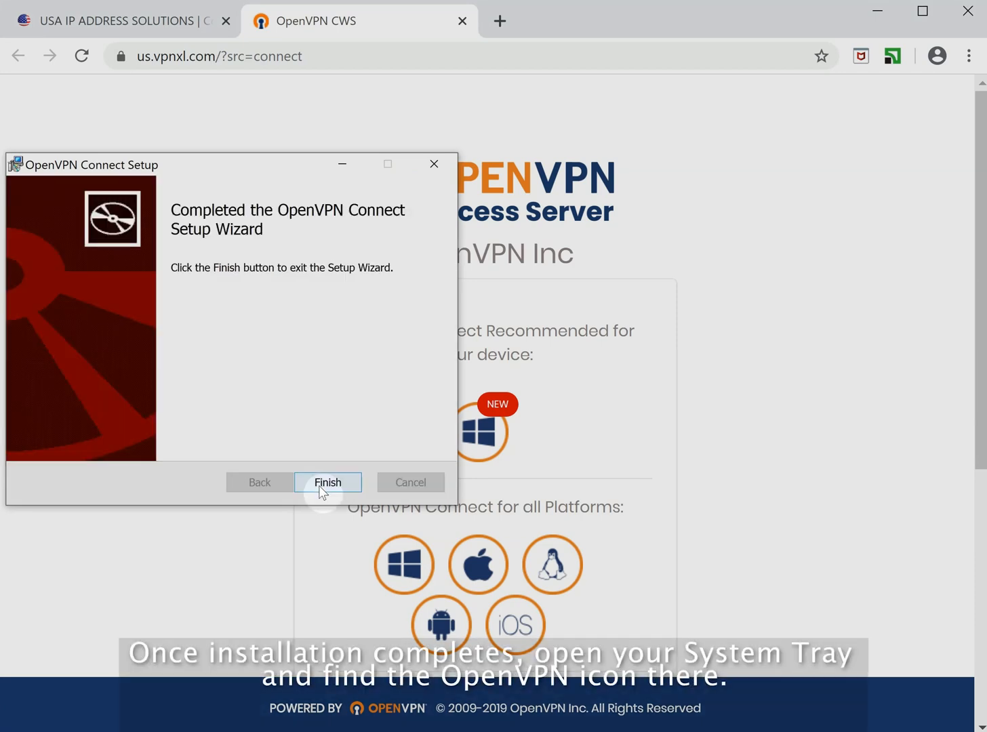
click(328, 483)
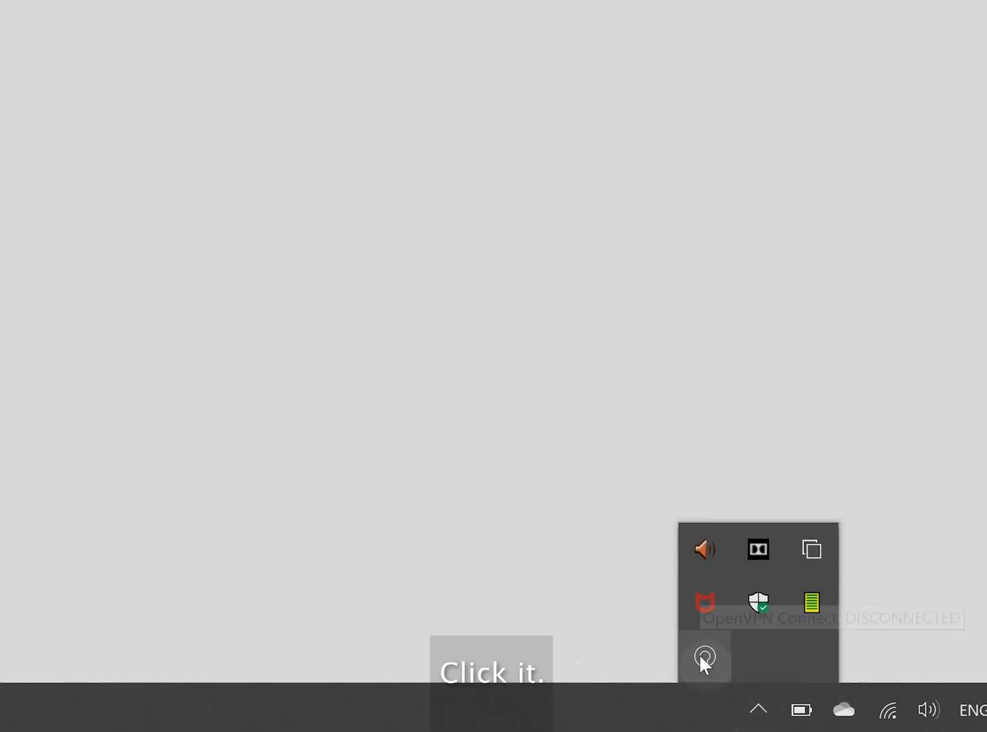
Dismiss the Settings Updates notice and connect the us.vpnxl.com profile with the account credentials
click(705, 656)
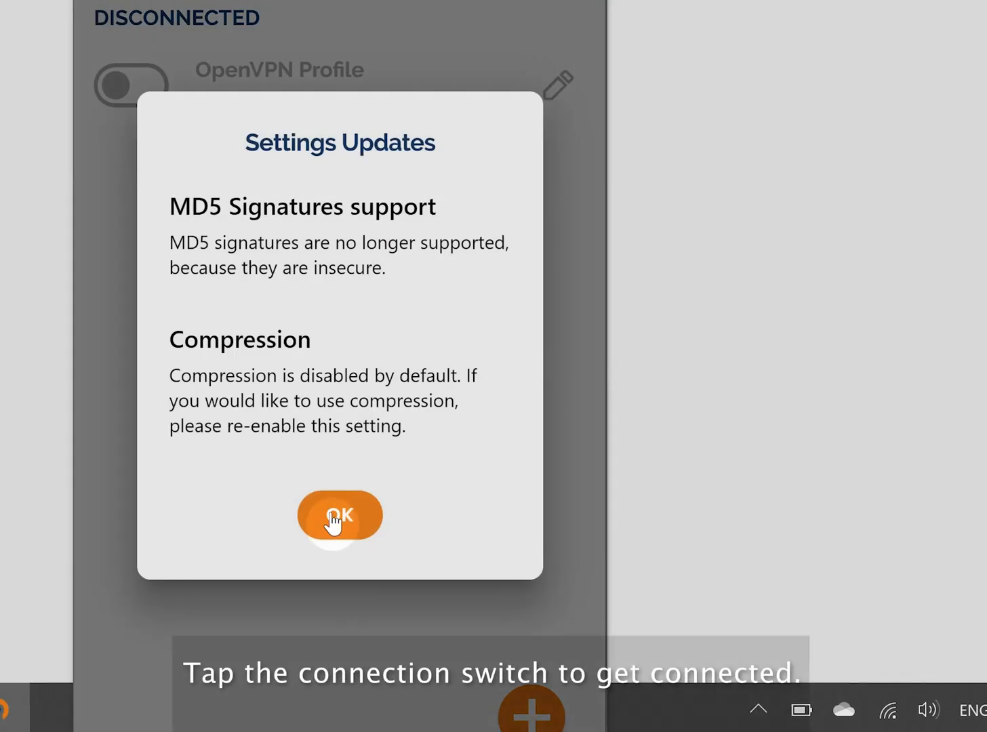
click(339, 515)
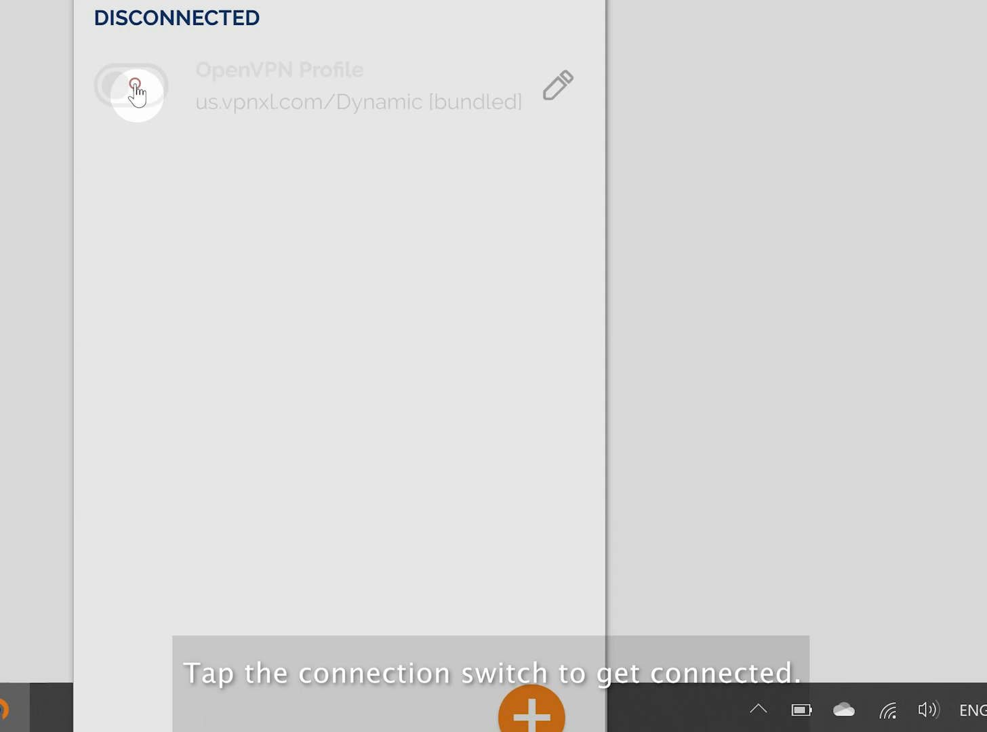
click(131, 92)
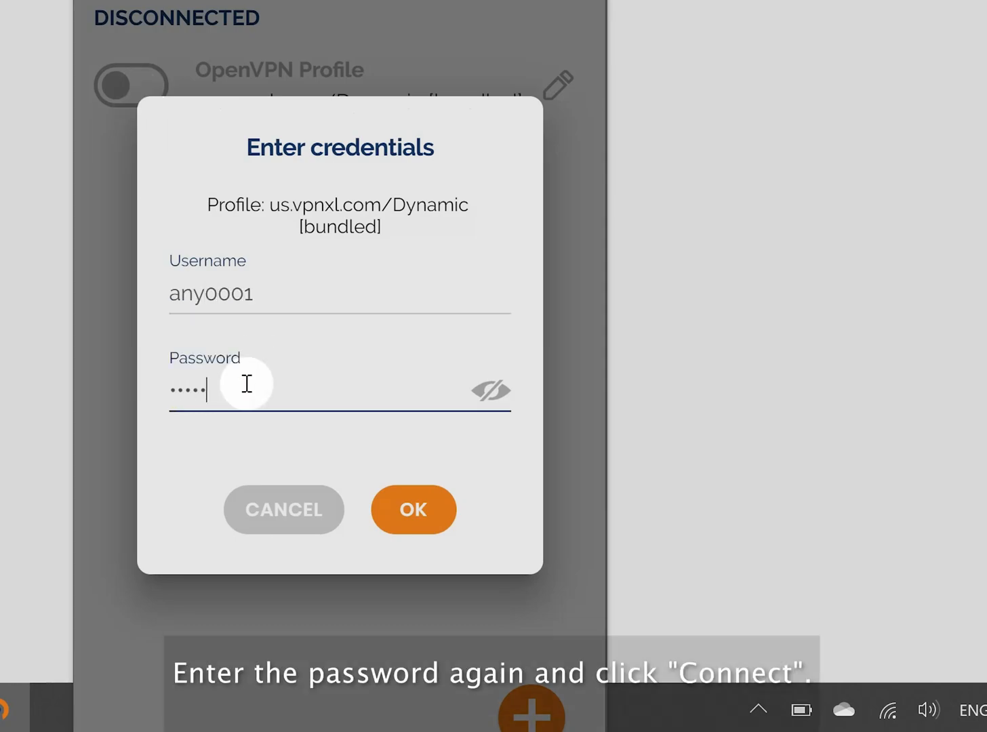
click(412, 510)
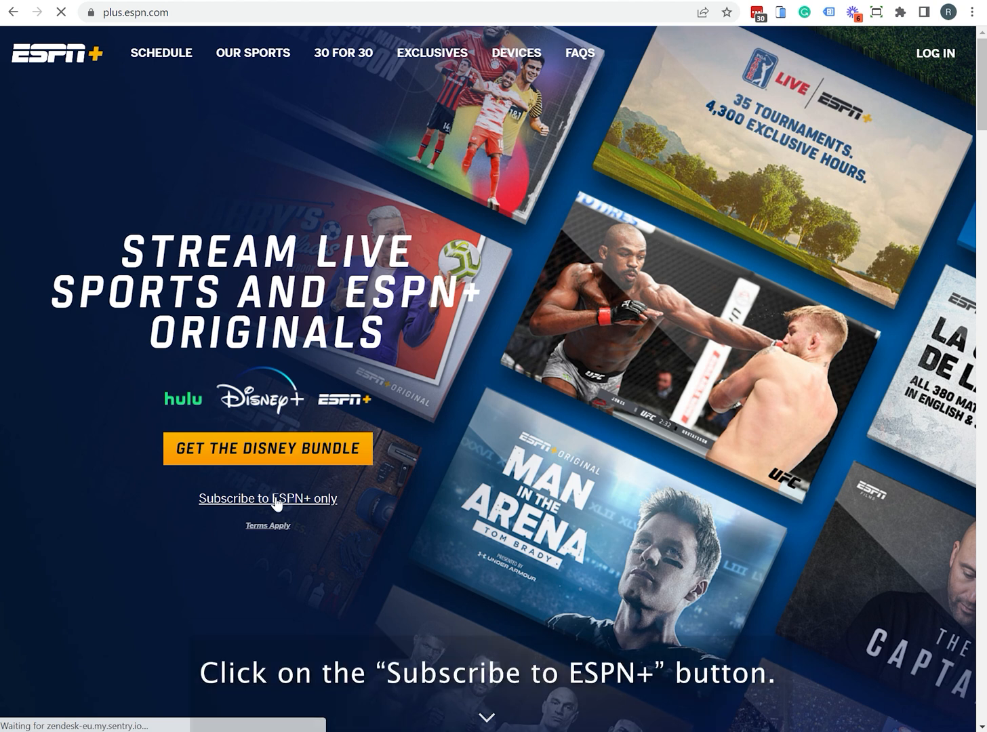
Choose ESPN+ without the bundle and log in with the email address and a new password
click(267, 498)
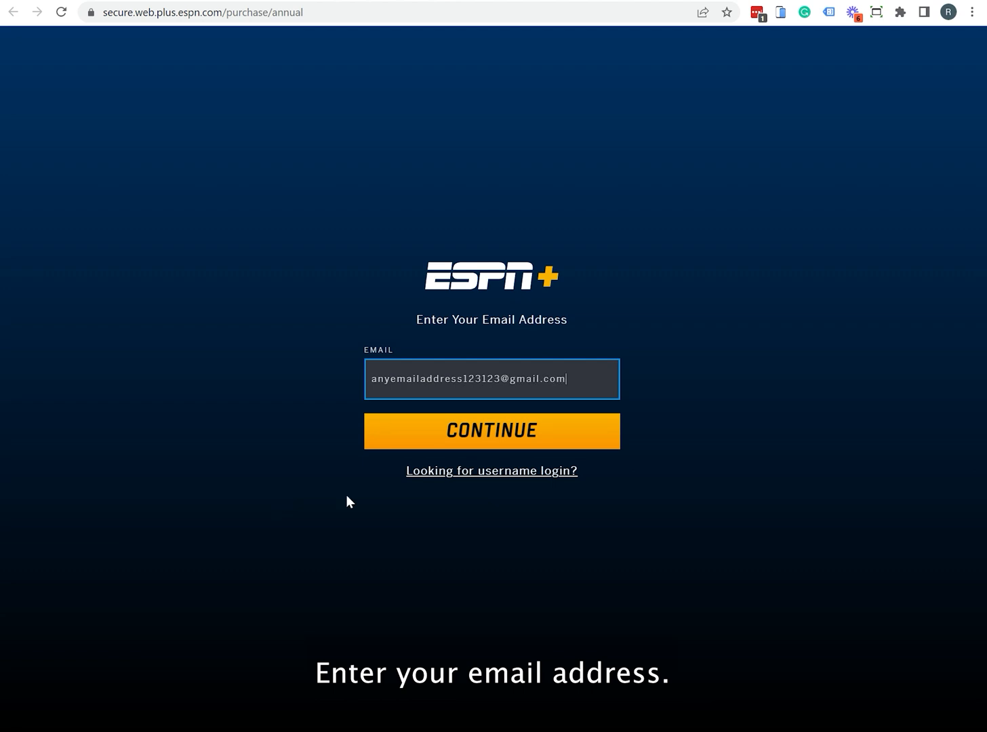
click(490, 431)
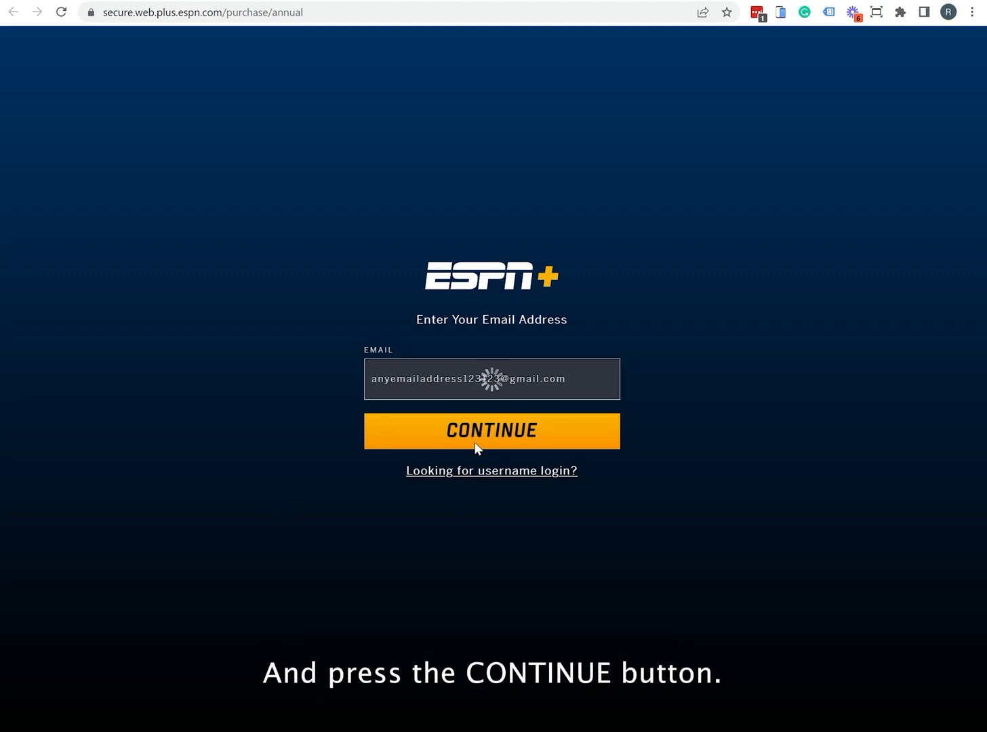
click(491, 431)
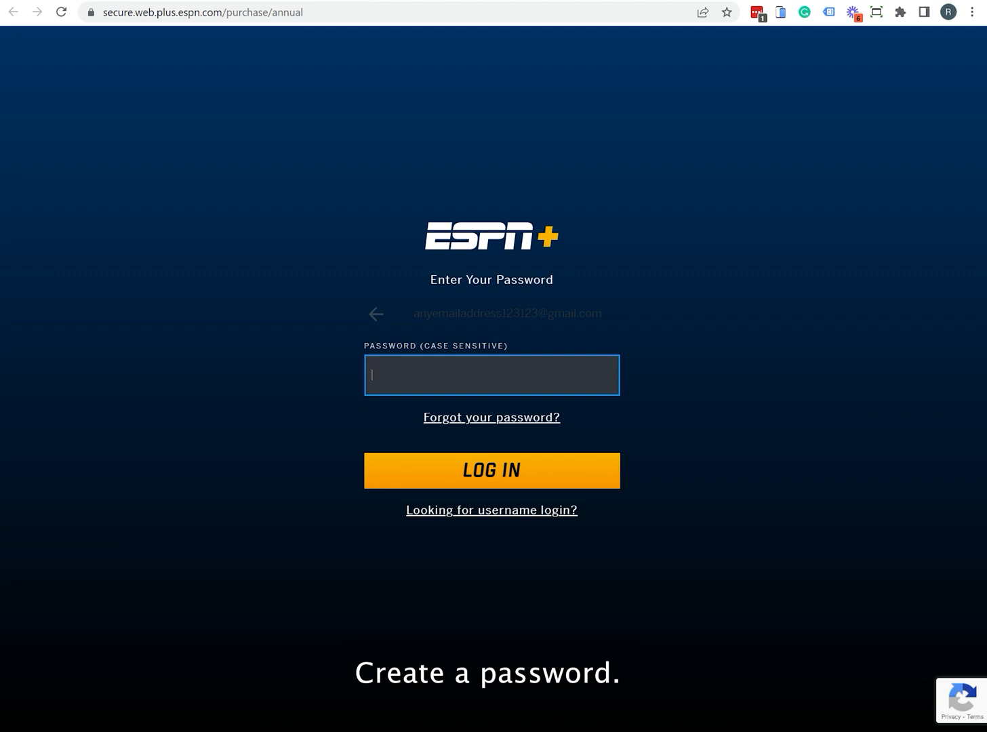
text(password)
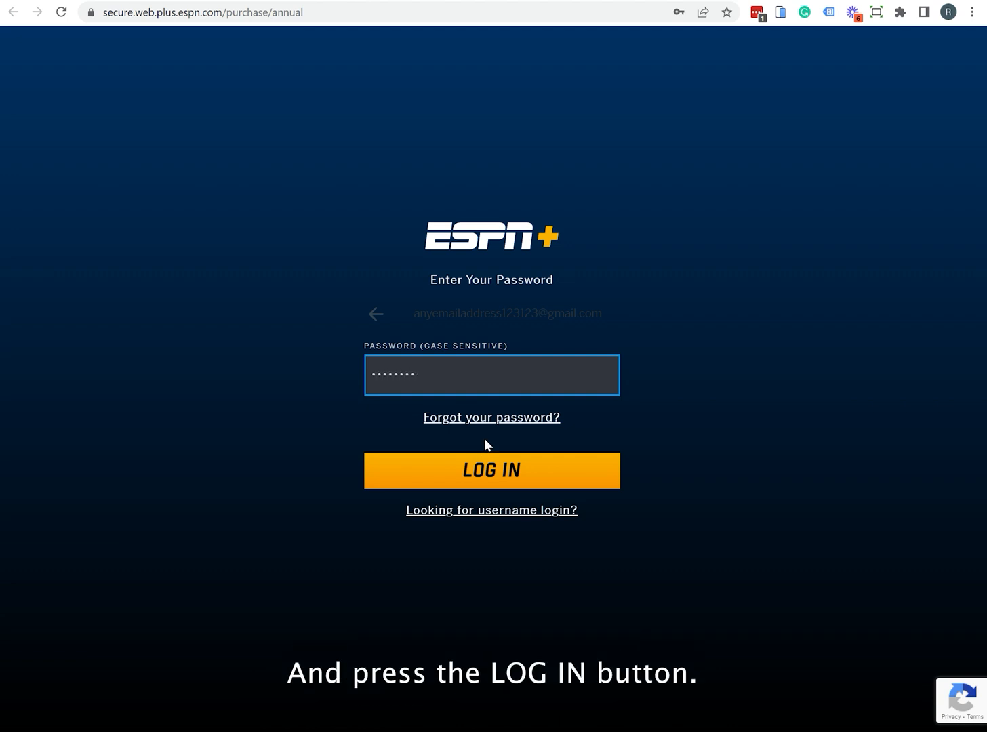
click(490, 469)
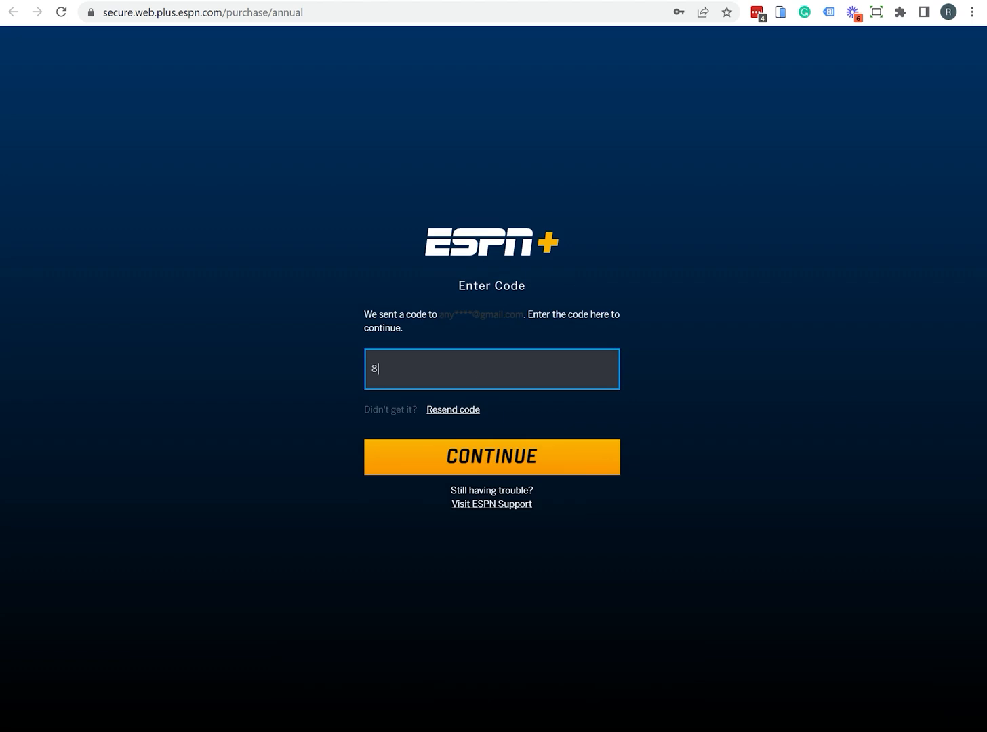
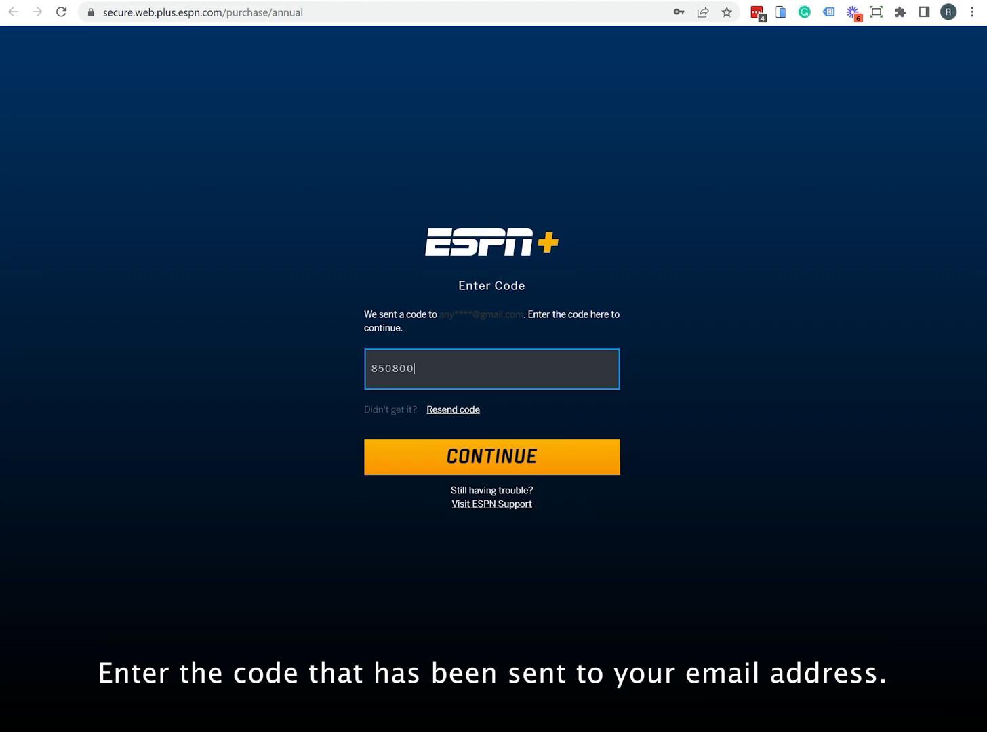
click(490, 457)
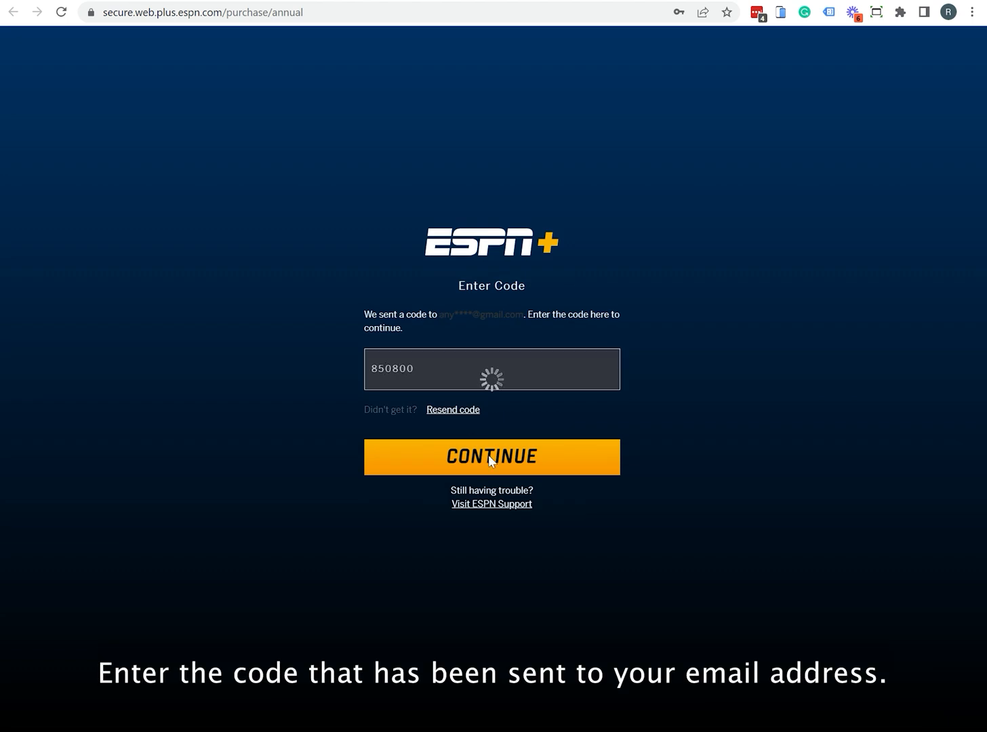
click(491, 456)
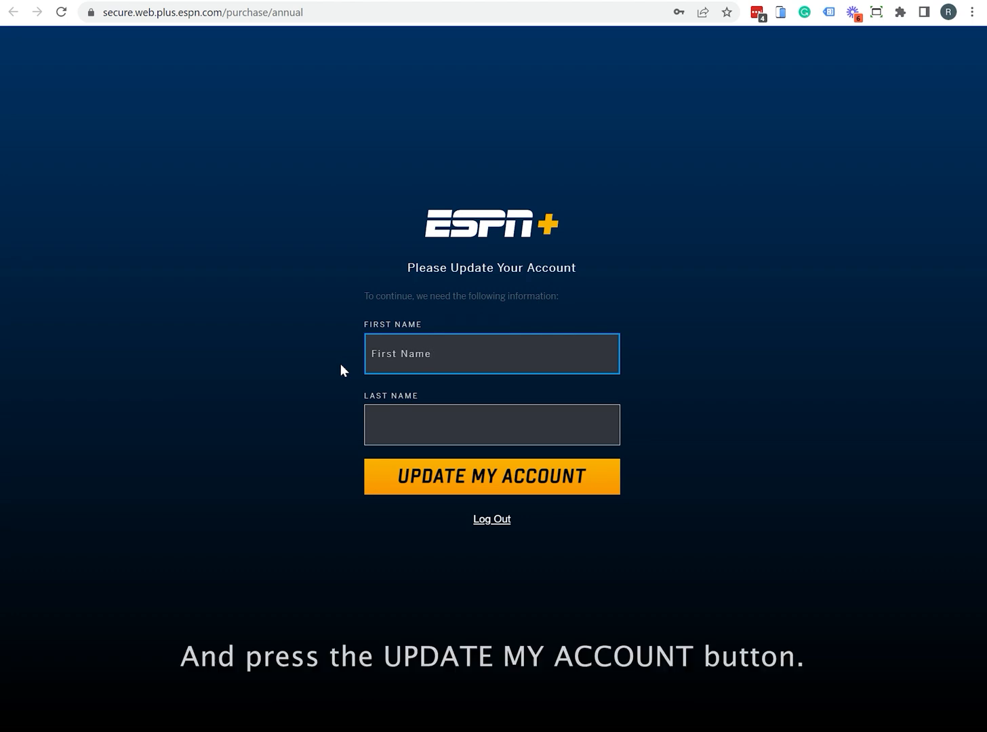
click(490, 424)
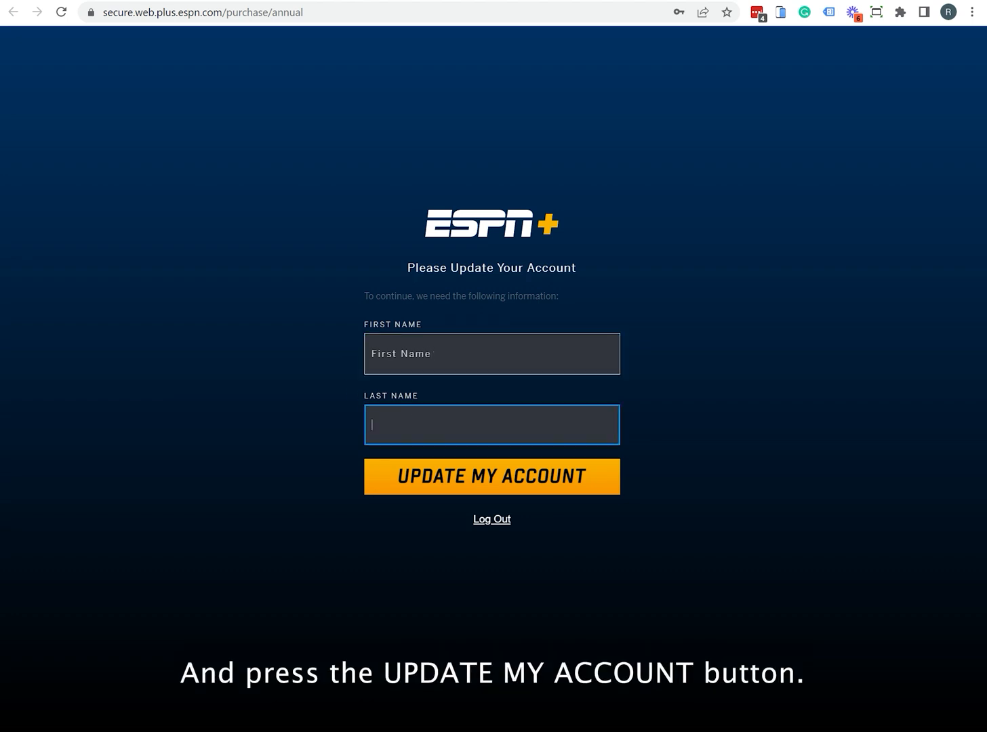
click(491, 476)
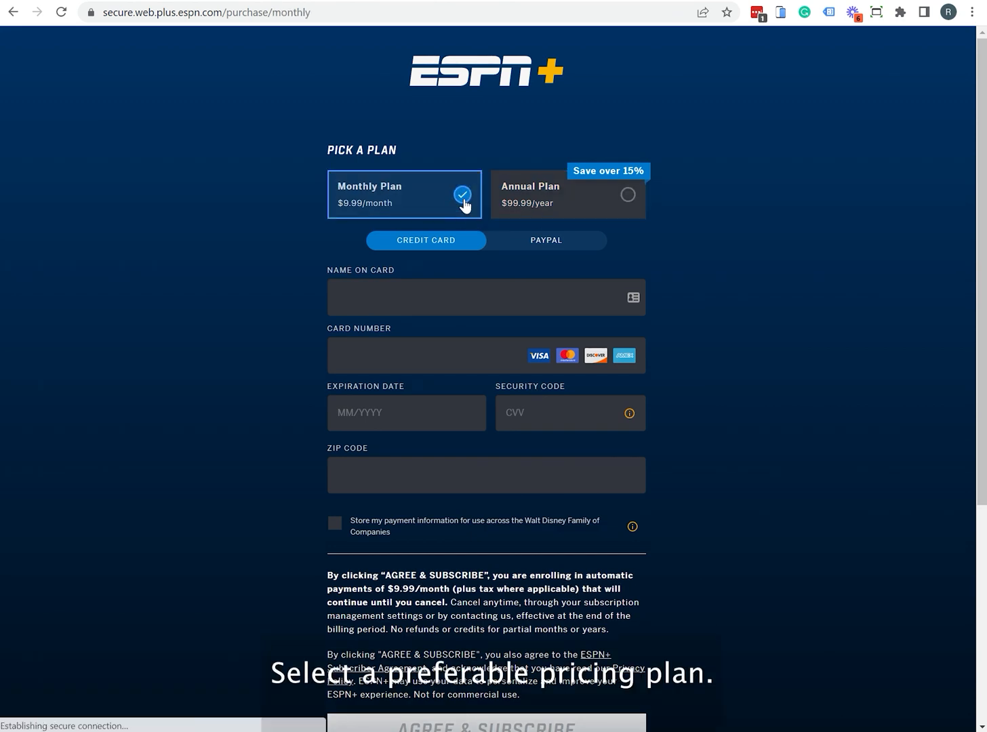
Subscribe to the $9.99 Monthly Plan with card details, expiration and ZIP 90210
click(485, 296)
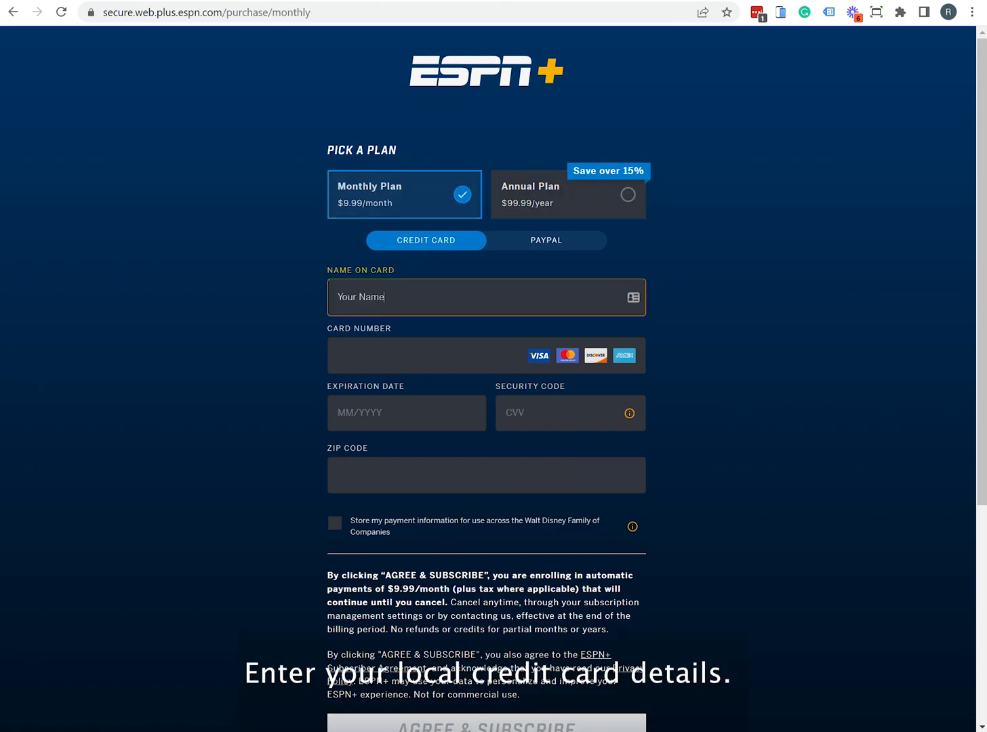
text(09/2028)
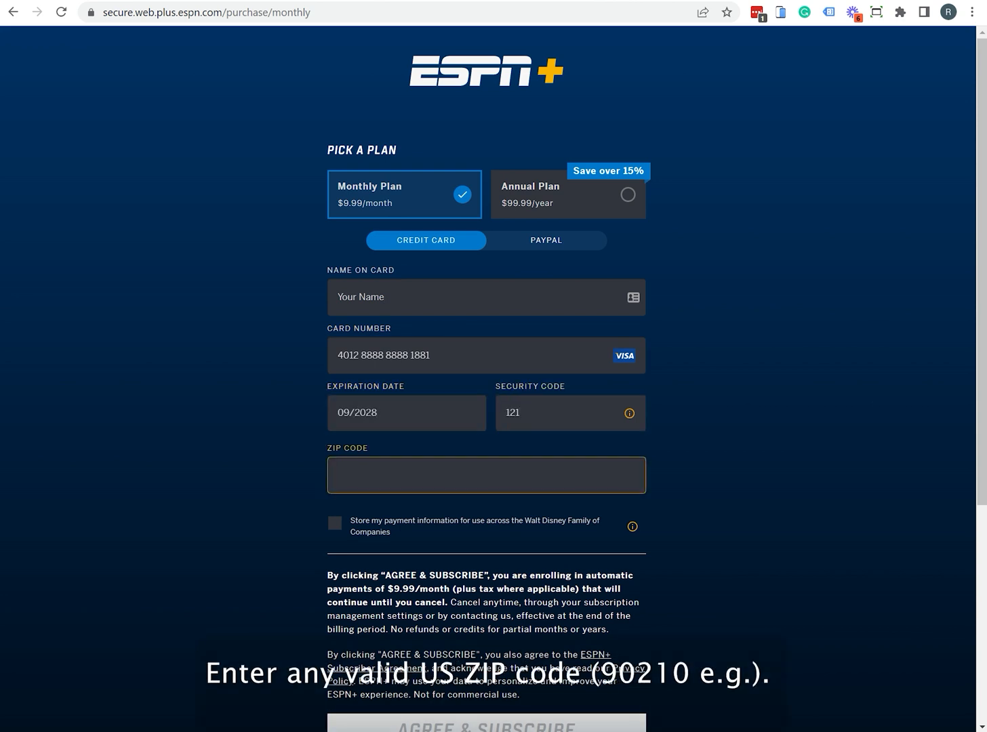
text(90210)
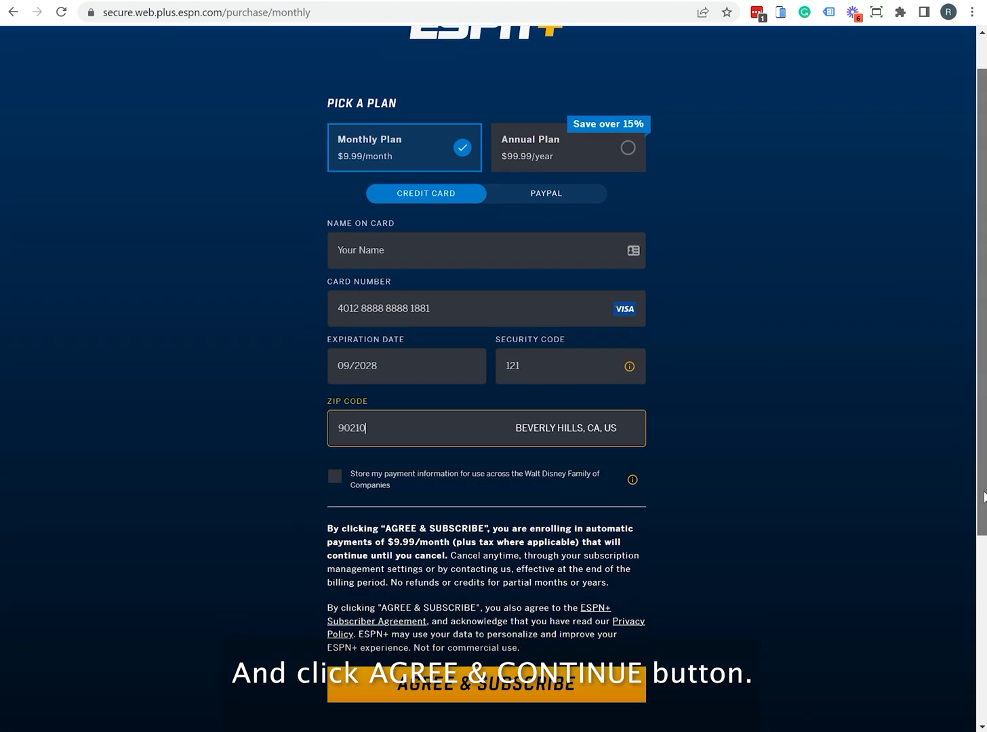
click(485, 684)
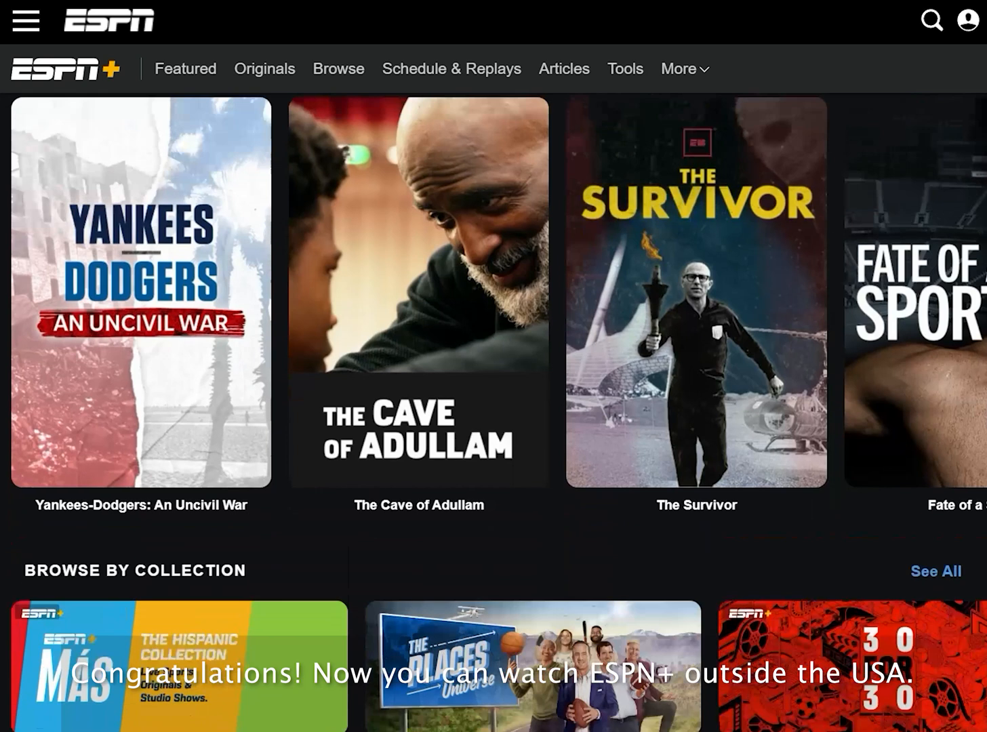
Browse the ESPN+ home page and play NFL PrimeTime on ESPN+ from Top Picks
scroll(down, 3)
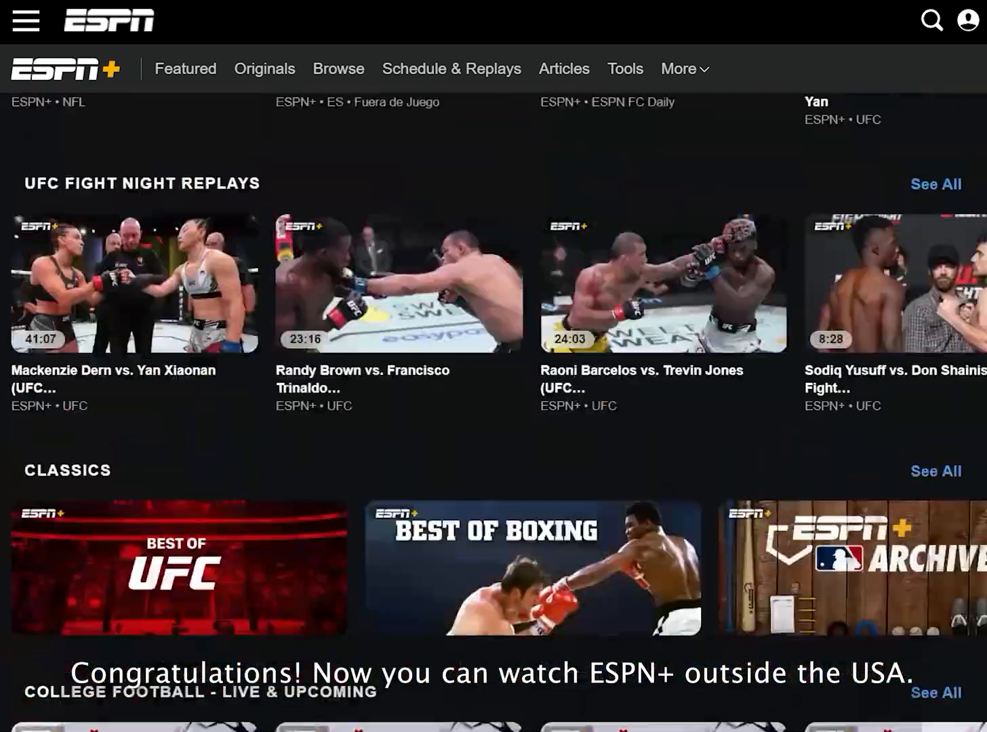
scroll(down, 3)
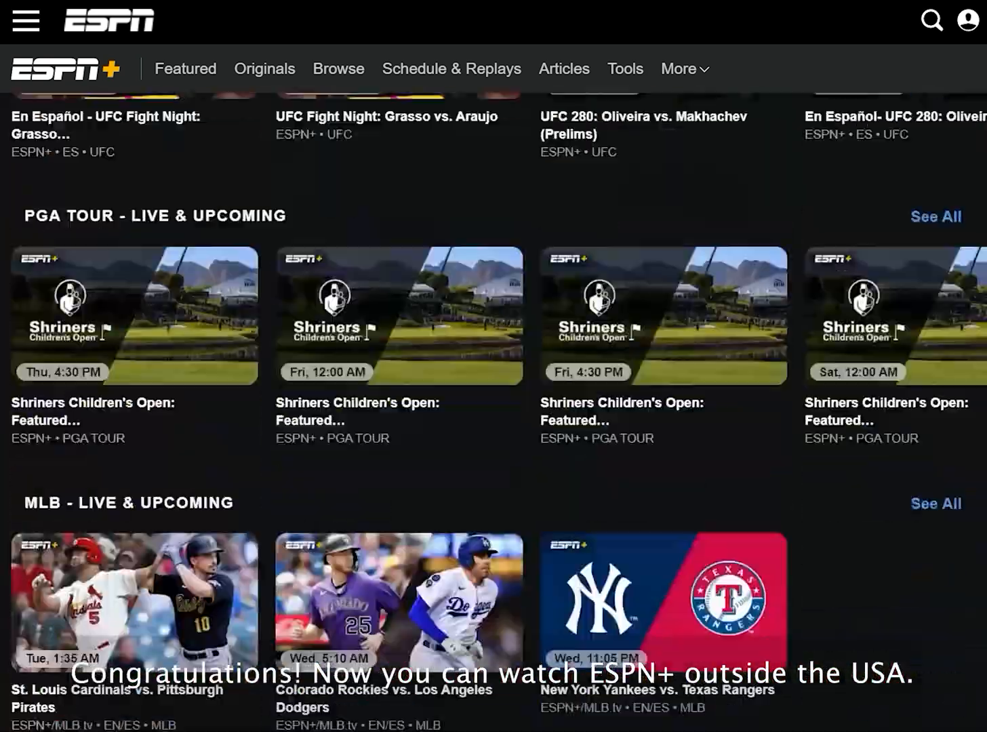
scroll(down, 3)
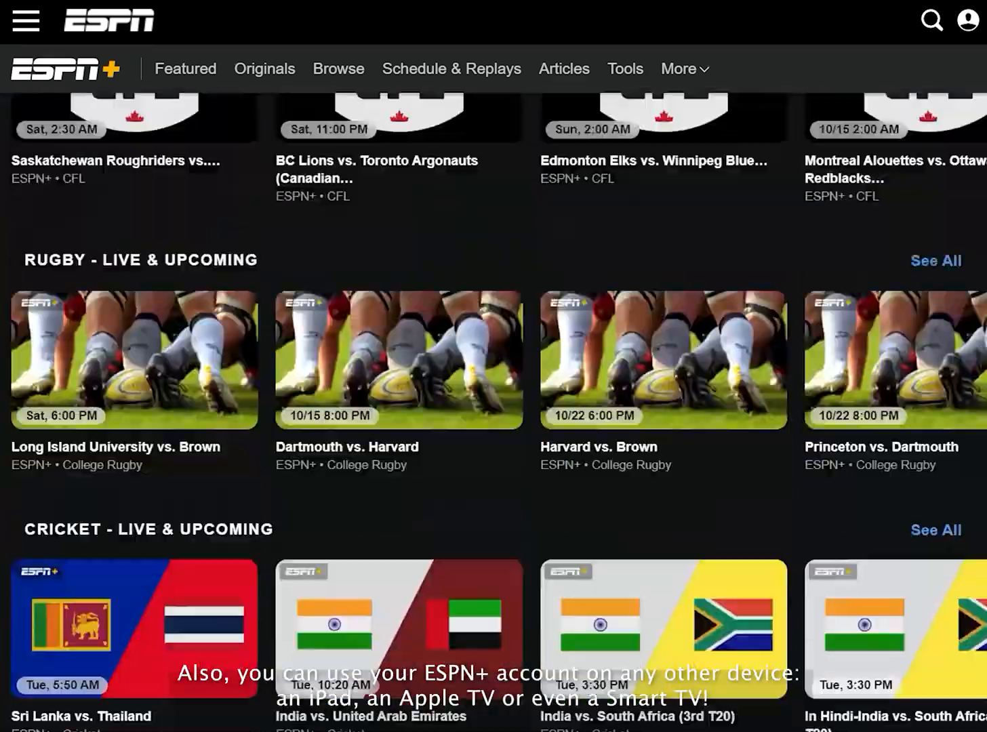
scroll(down, 3)
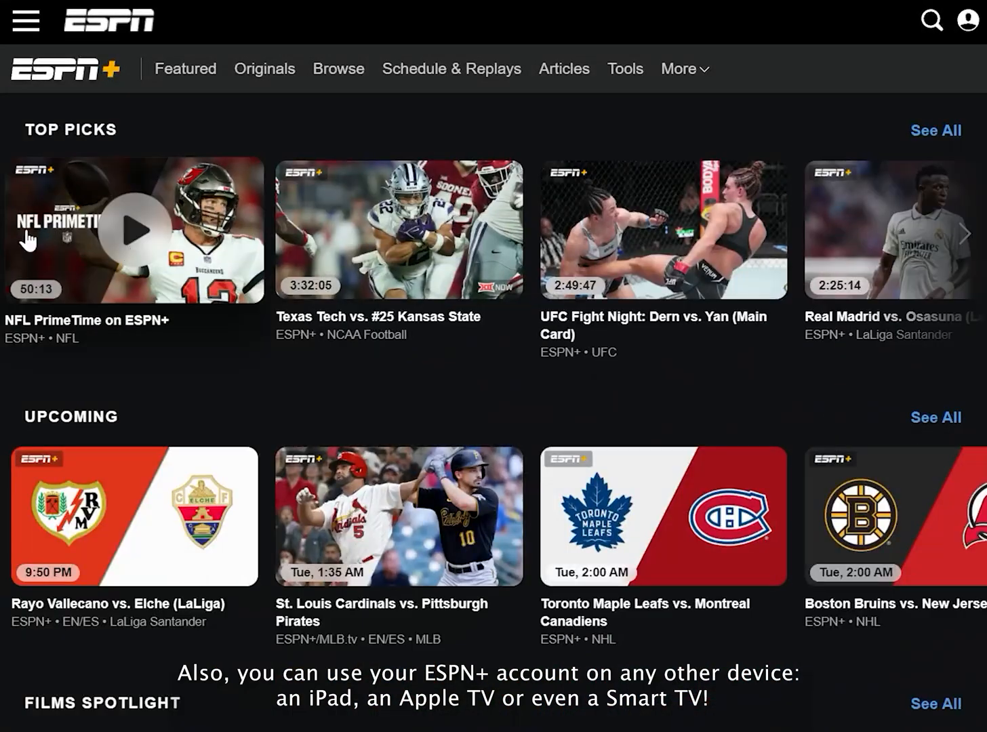
click(134, 231)
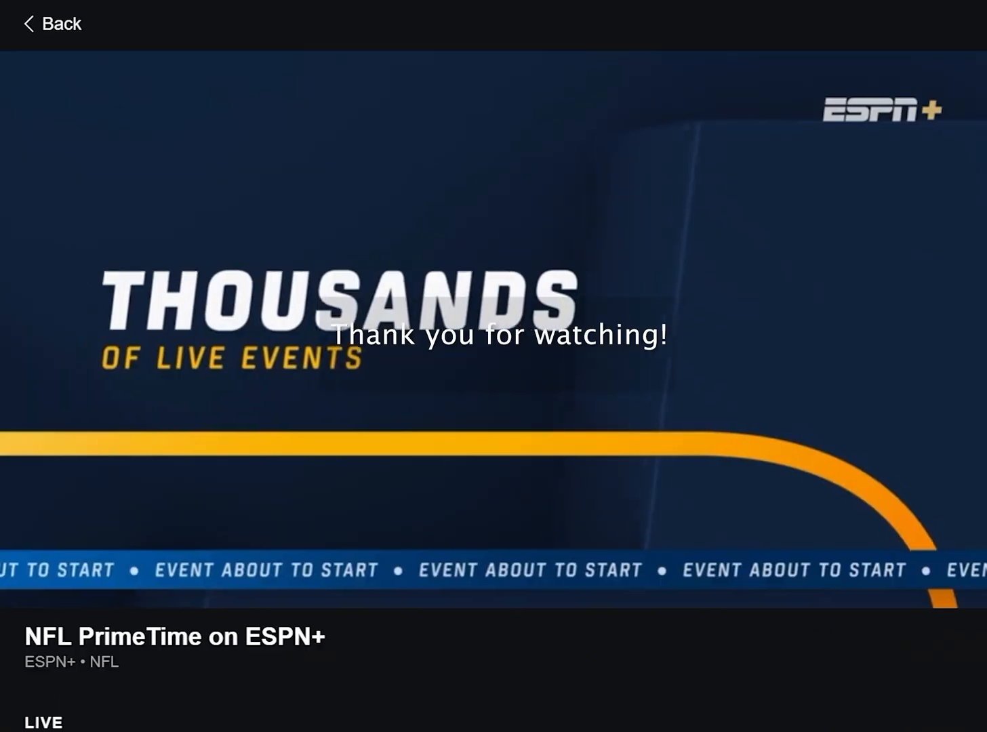